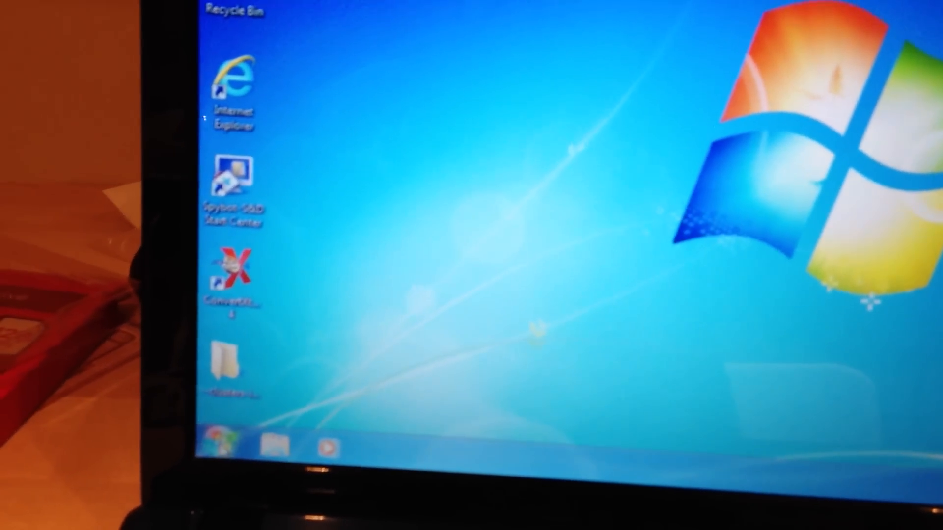
- Open the Windows 7 Start menu from the taskbar Start button
{"action": "left_click", "coordinate": [222, 441]}
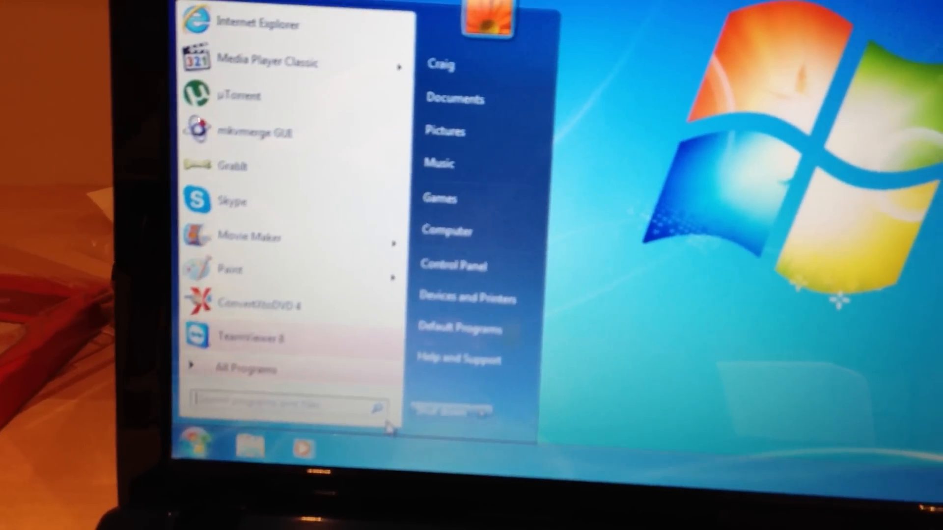